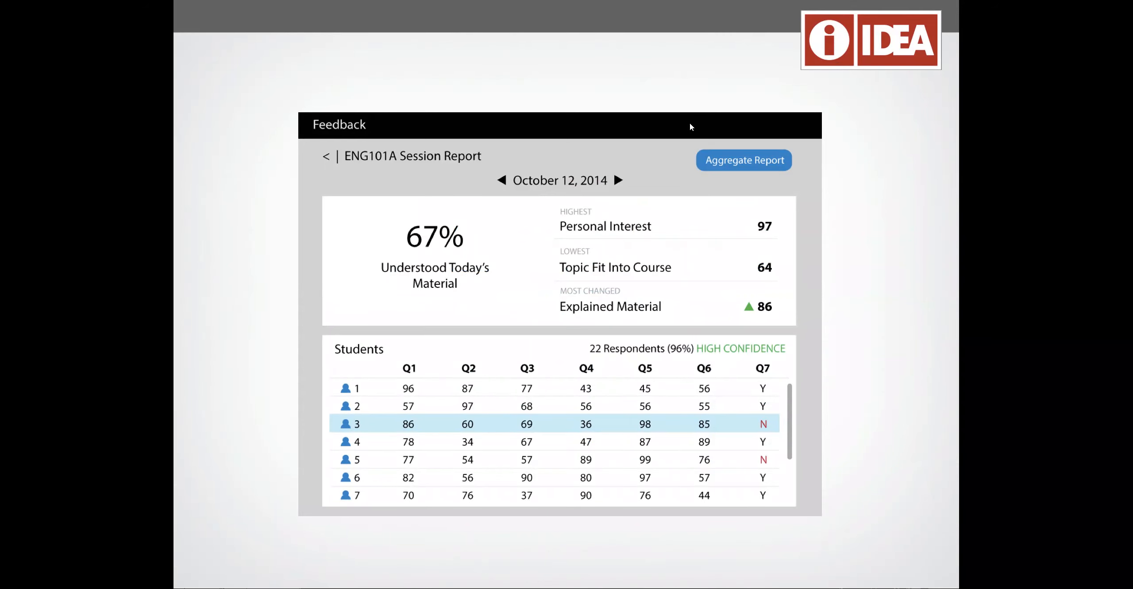
Switch from the ENG101A session report to the Spring 2015 COMM 330 Summative course report.
left_click(743, 159)
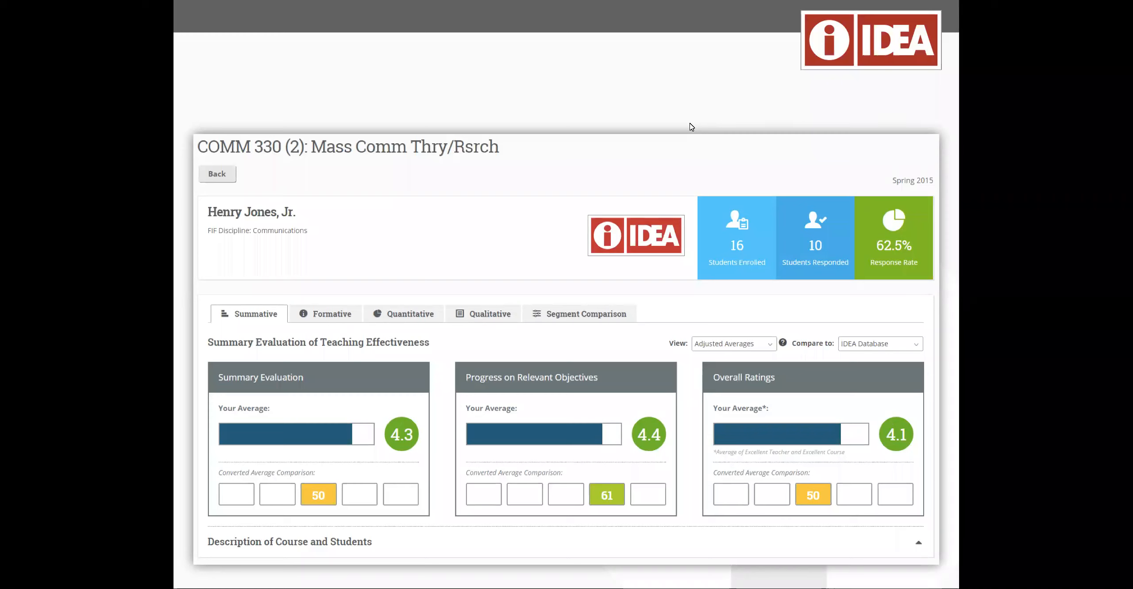
mouse_move(706, 159)
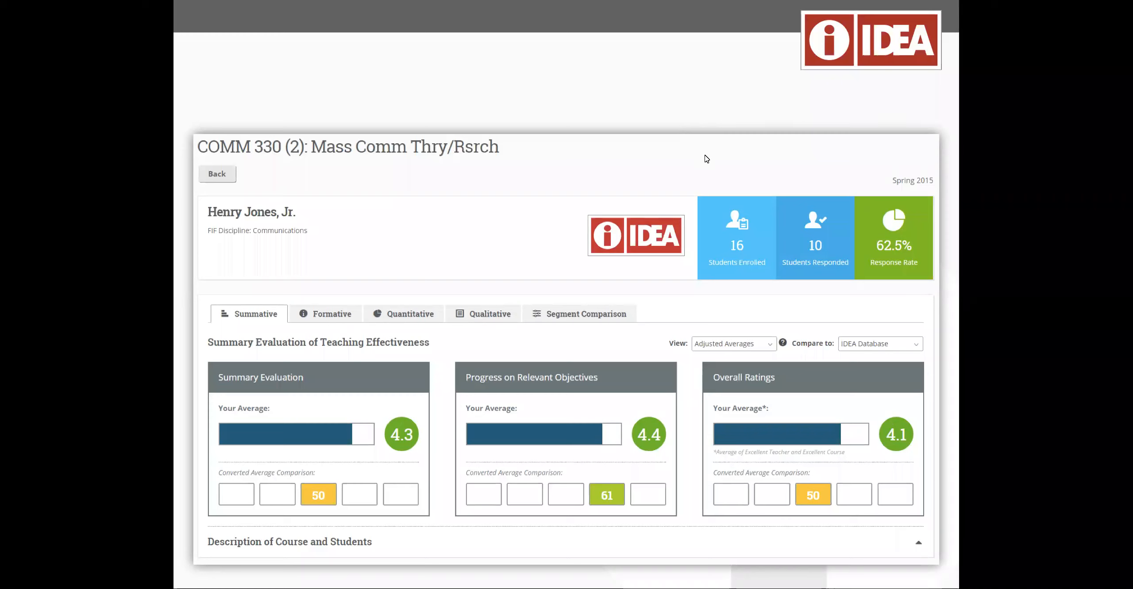
mouse_move(726, 330)
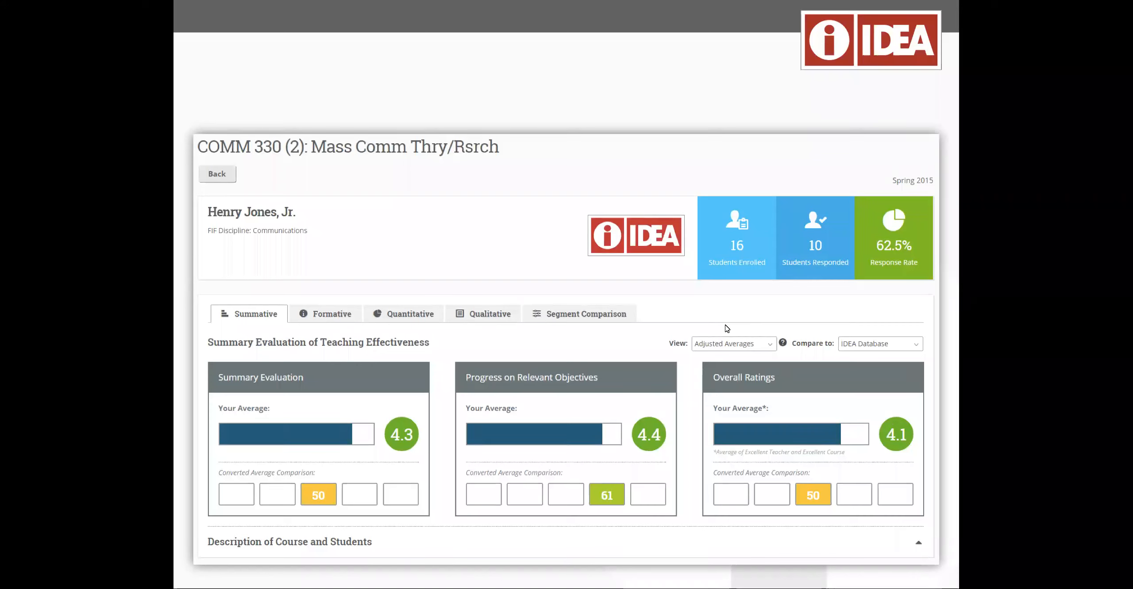
mouse_move(891, 344)
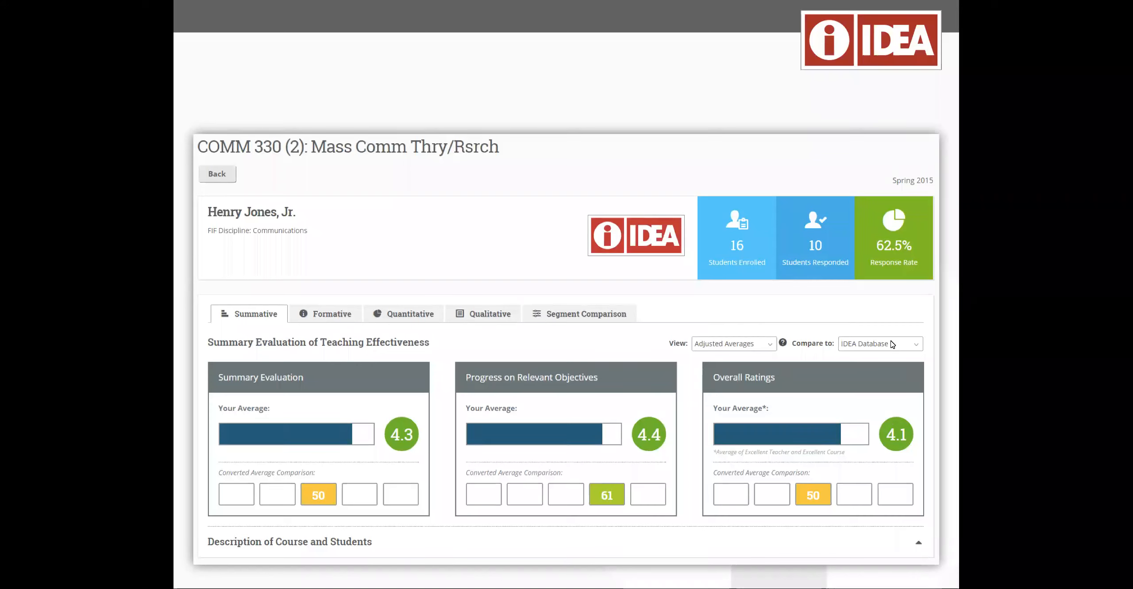